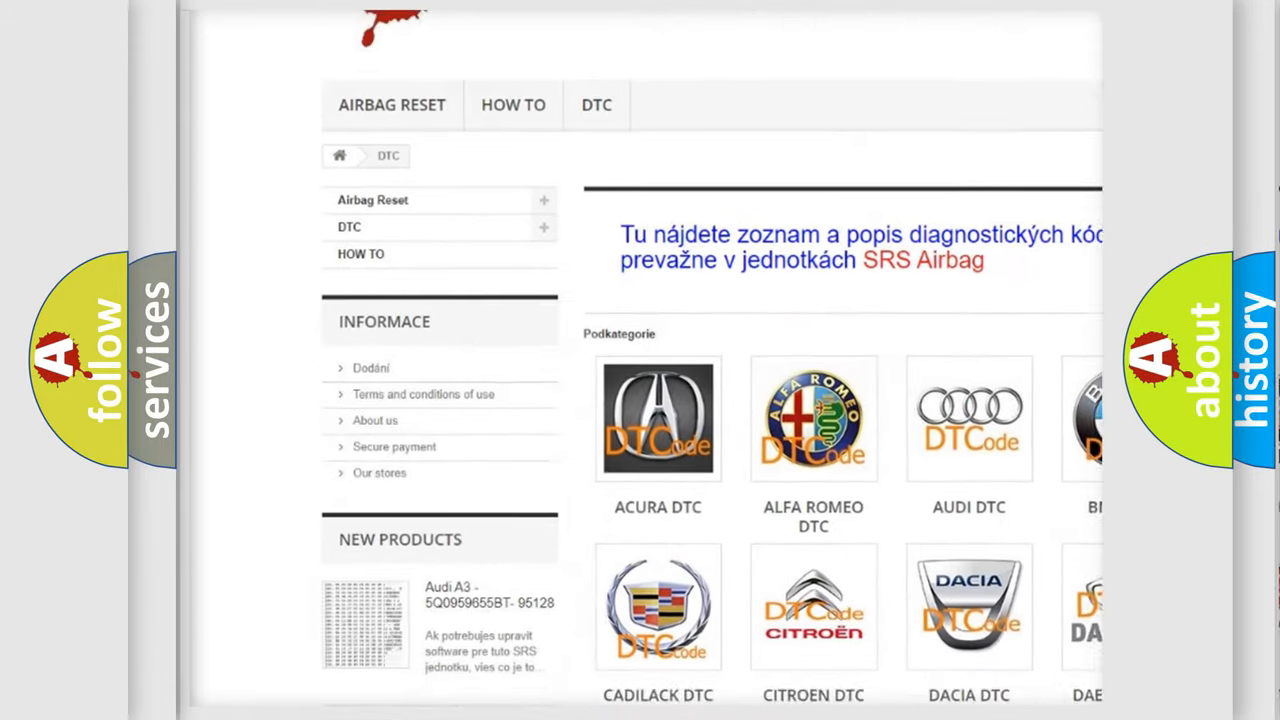
{"action": "scroll", "scroll_direction": "down", "scroll_amount": 3}
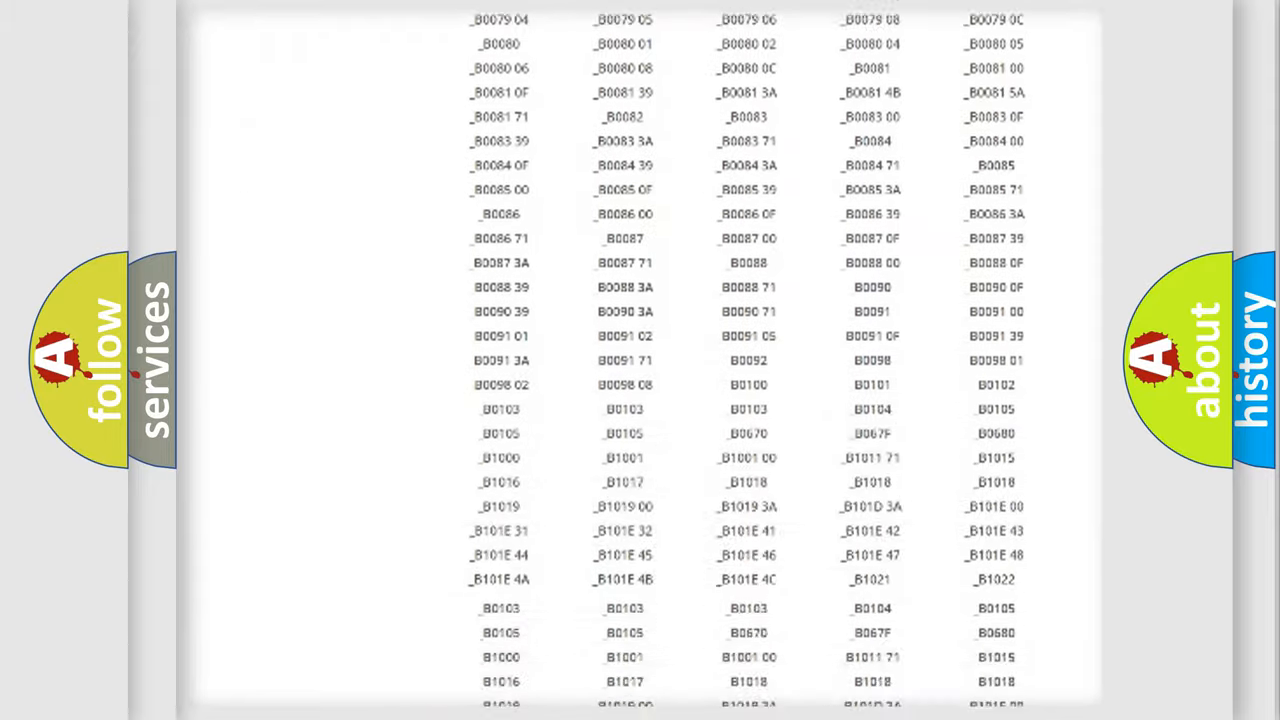
{"action": "scroll", "scroll_direction": "up", "scroll_amount": 3}
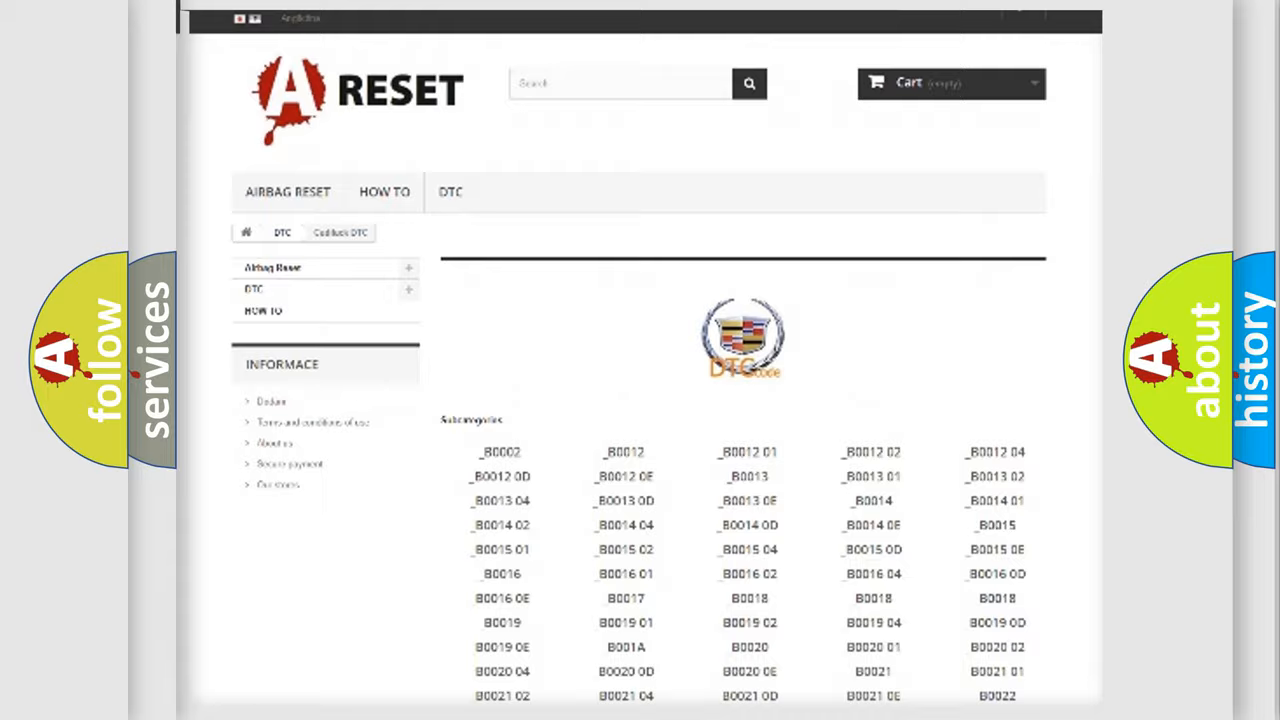